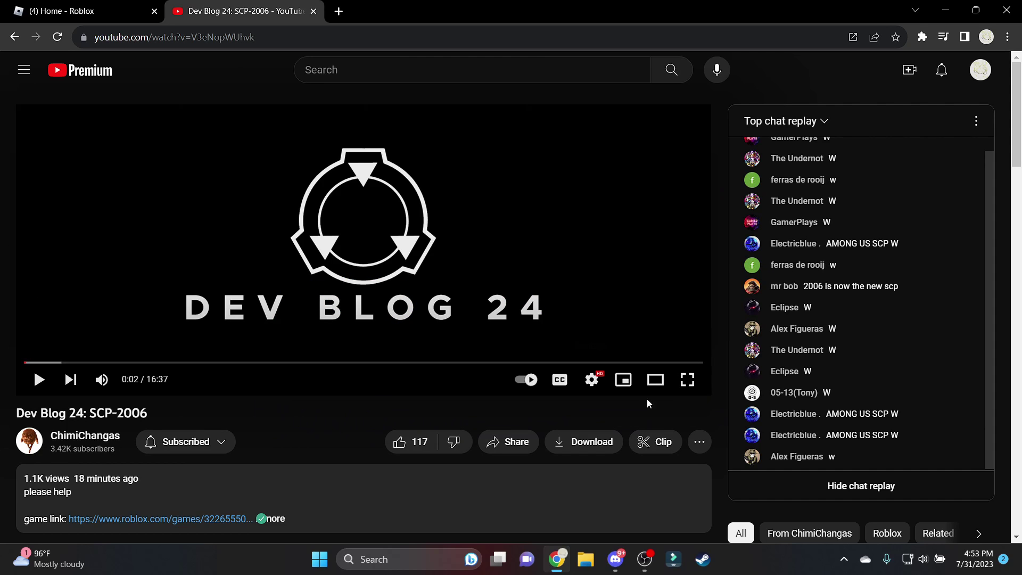
pyautogui.click(688, 379)
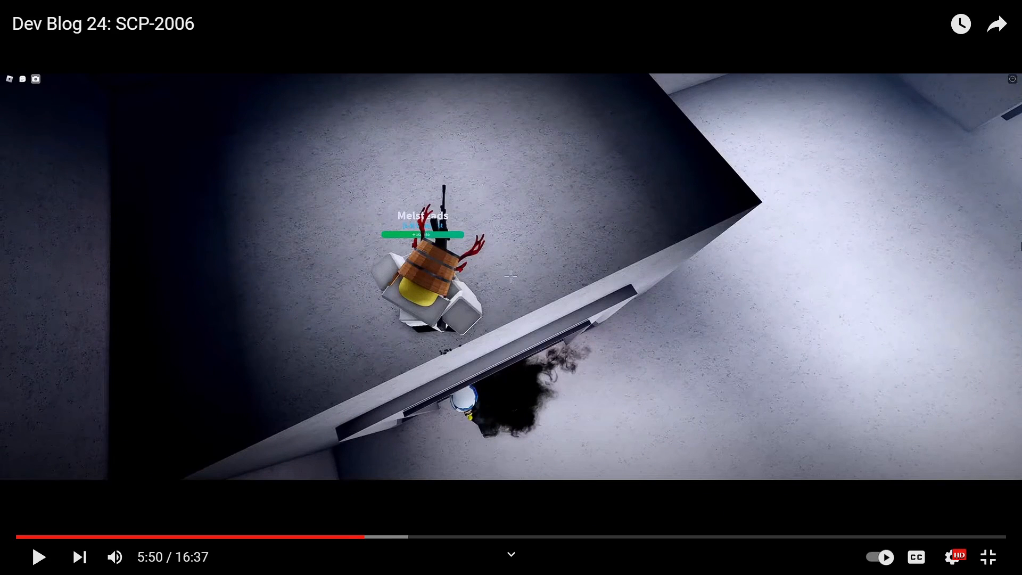
pyautogui.moveTo(492, 279)
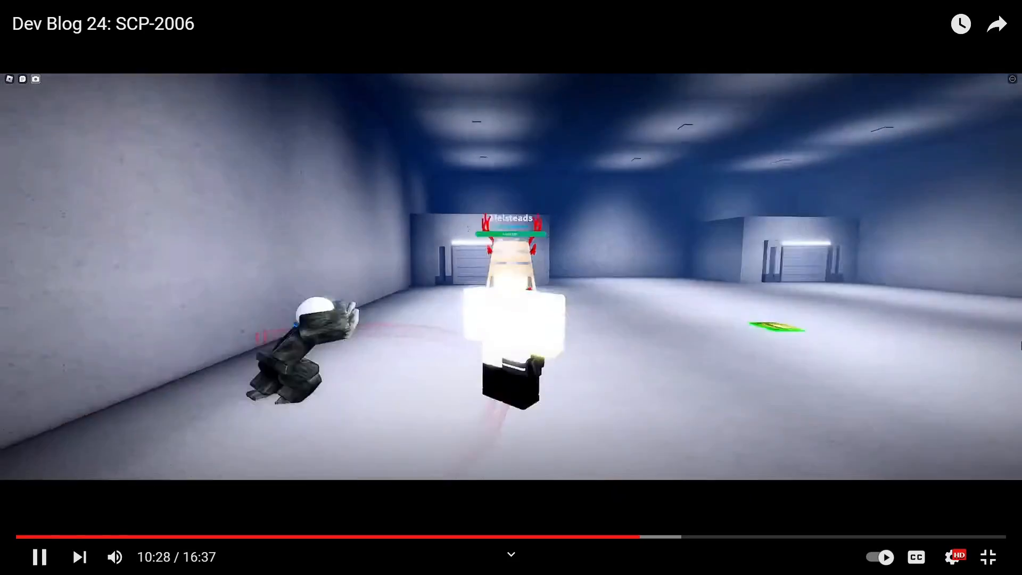
pyautogui.click(40, 557)
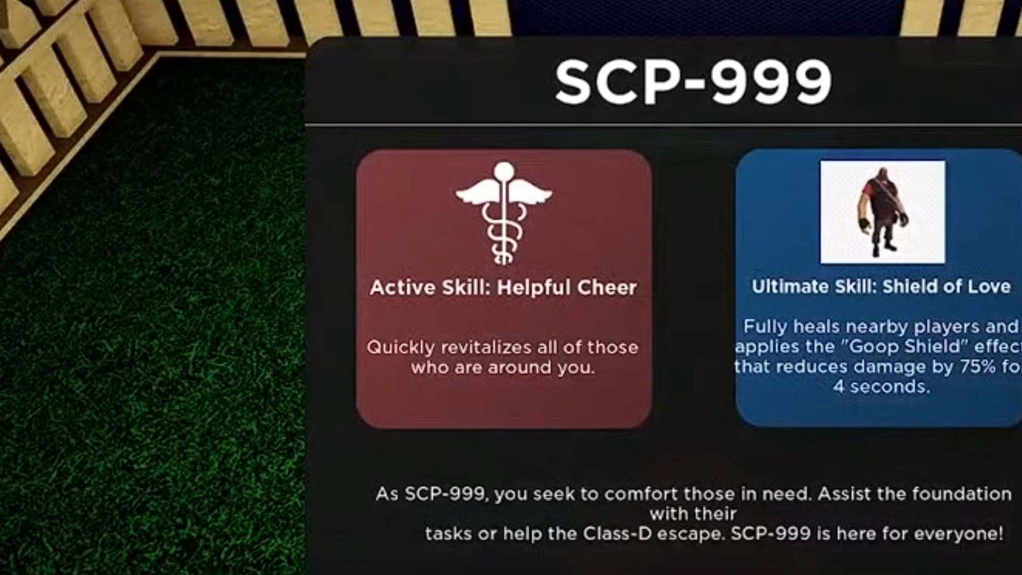
pyautogui.moveTo(456, 408)
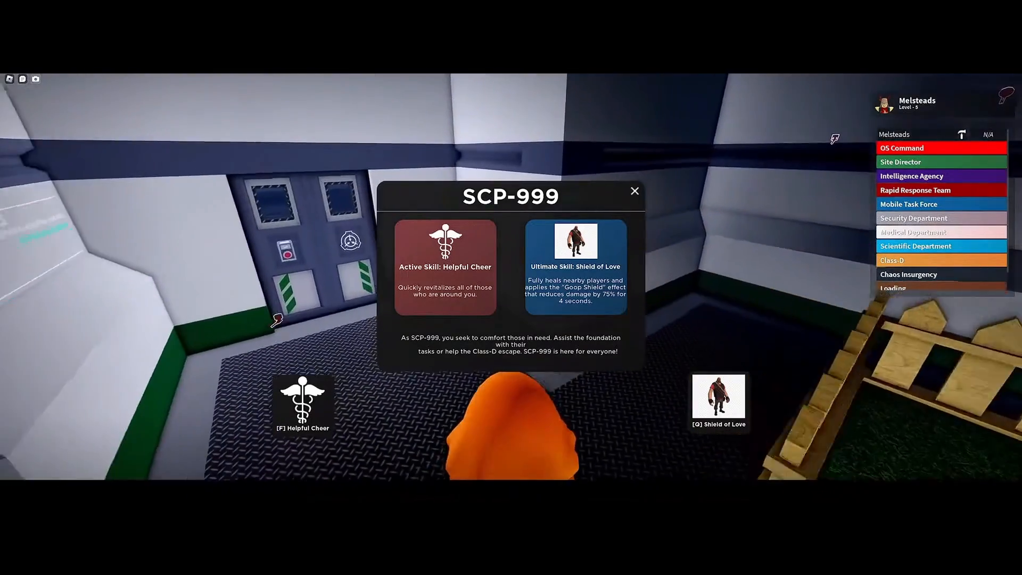
pyautogui.click(635, 191)
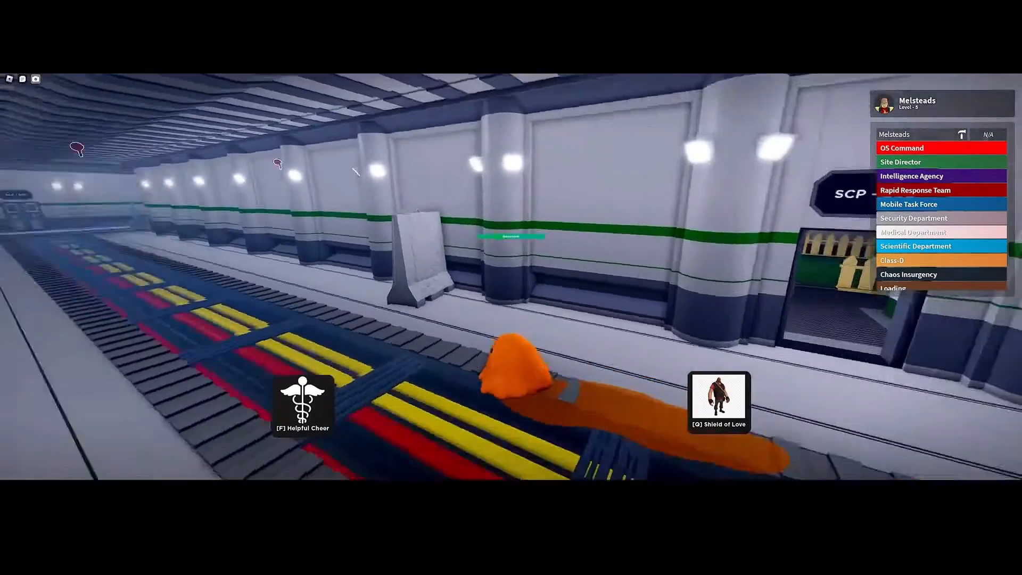
pyautogui.press('f')
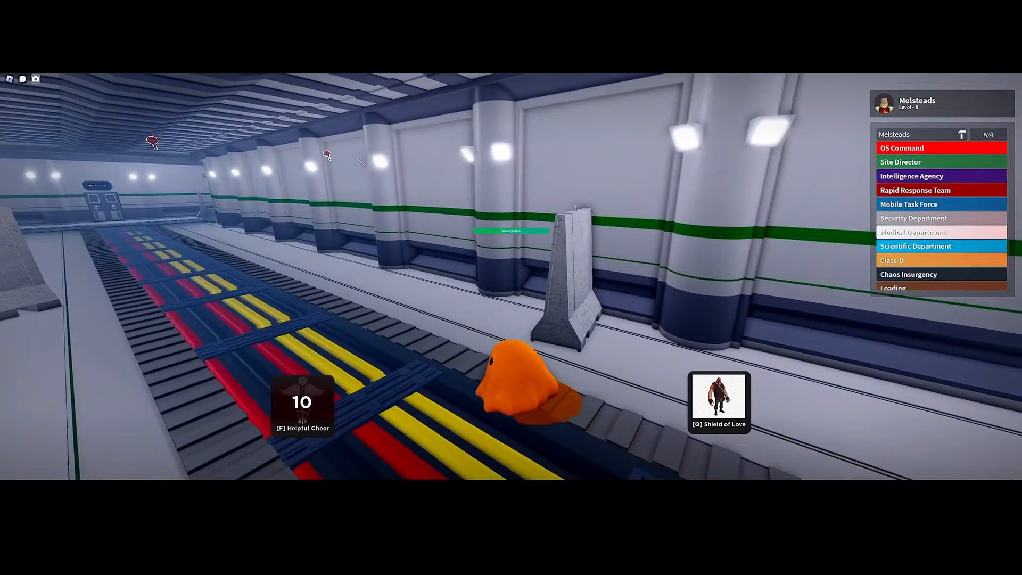